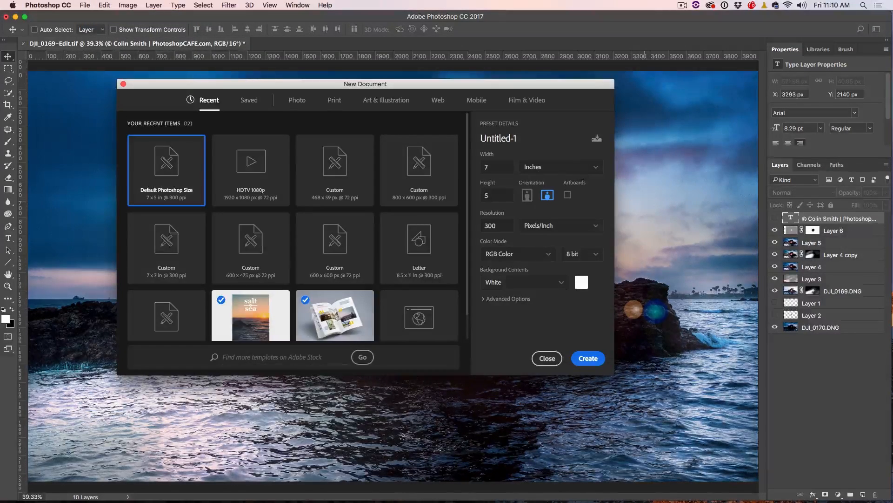
# Step: Create a new white 300 × 300 pixel document, with units set to Pixels
pyautogui.click(560, 167)
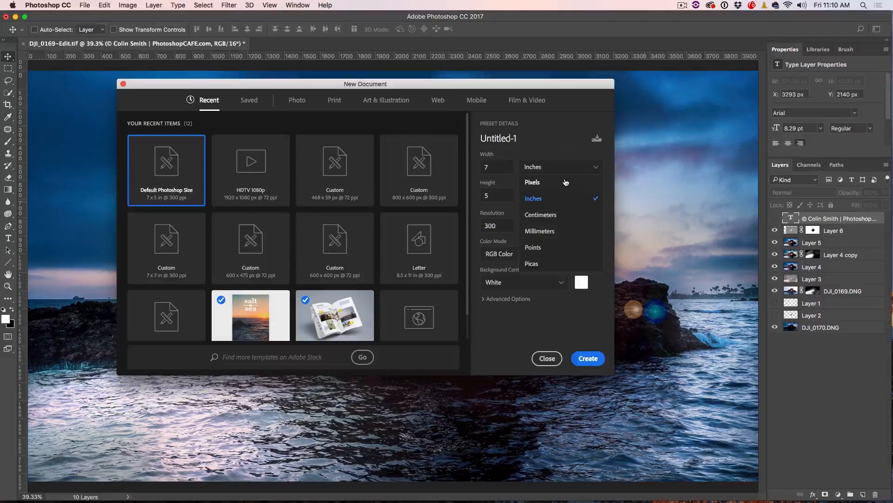
pyautogui.click(532, 182)
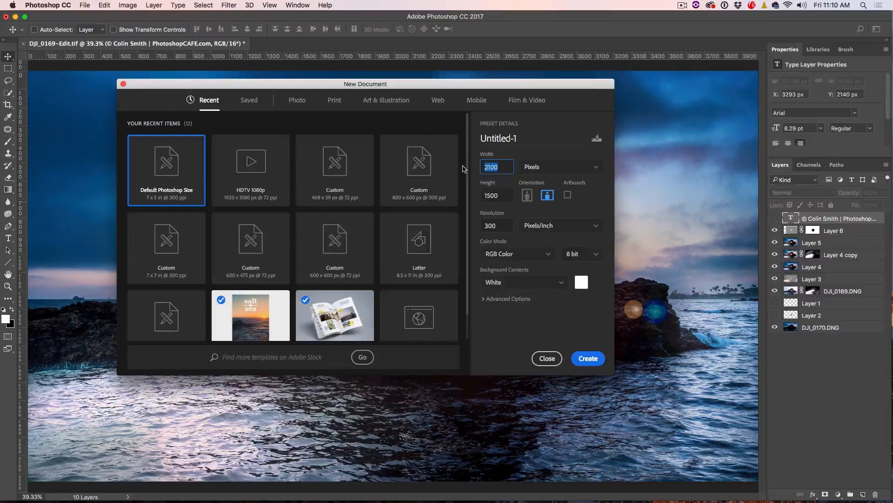
pyautogui.write('300')
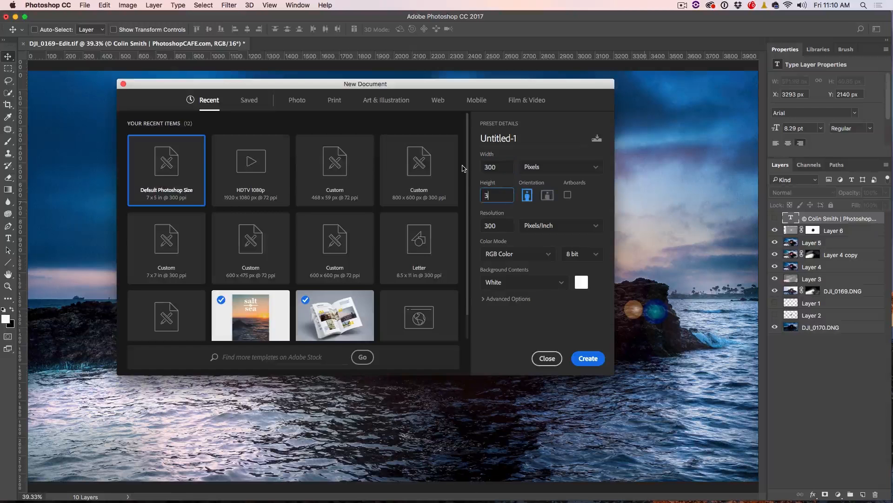
pyautogui.write('00')
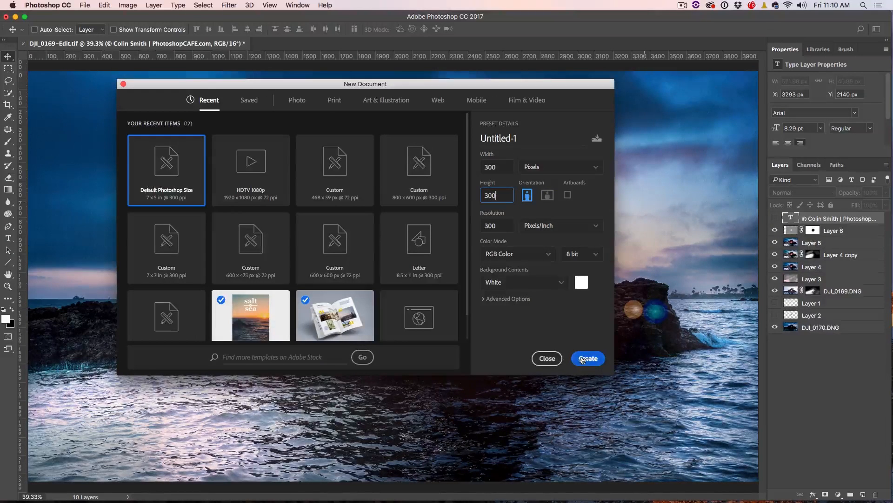
pyautogui.click(587, 358)
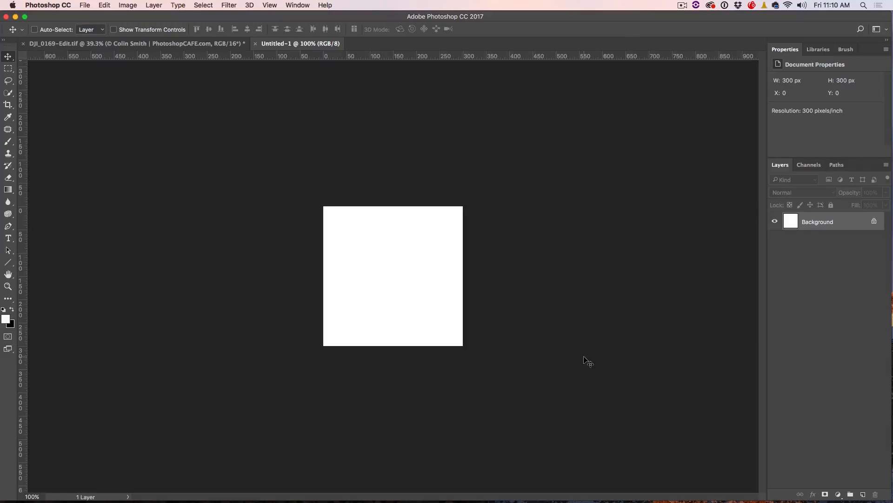
pyautogui.moveTo(637, 311)
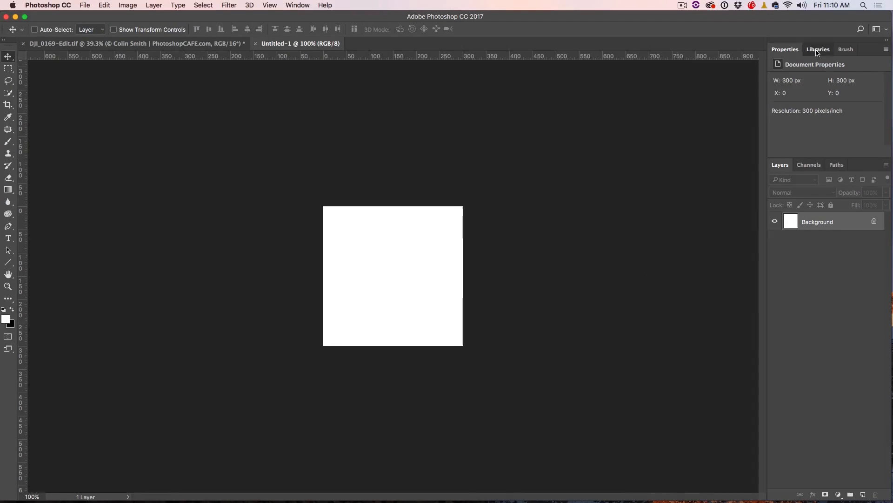
# Step: Place the PhotoshopCAFE v5 logo from the Libraries panel into the square document
pyautogui.click(818, 49)
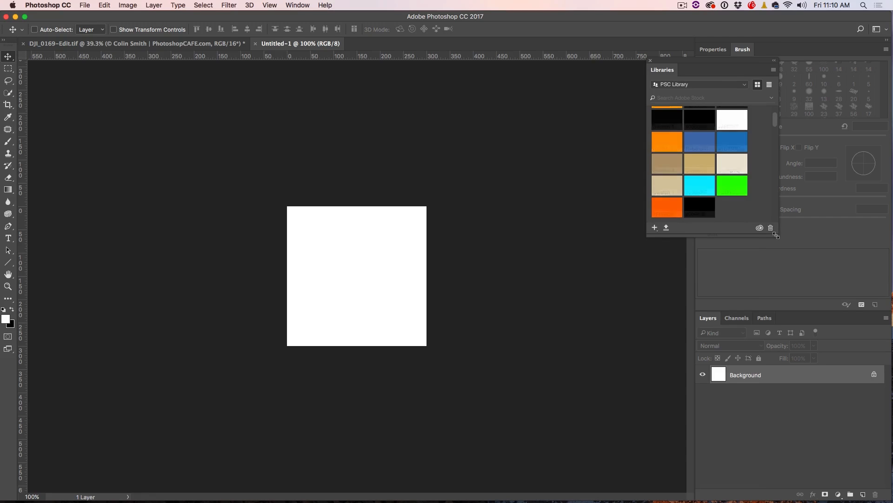
pyautogui.click(769, 84)
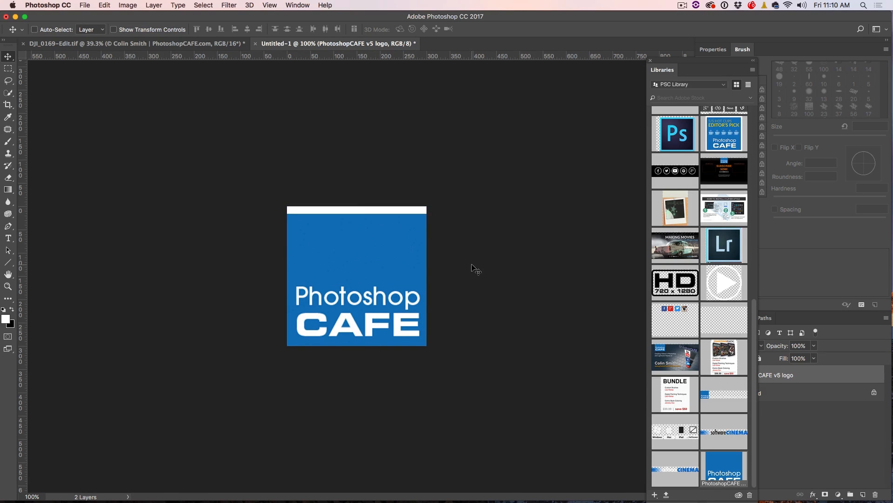
pyautogui.moveTo(389, 255)
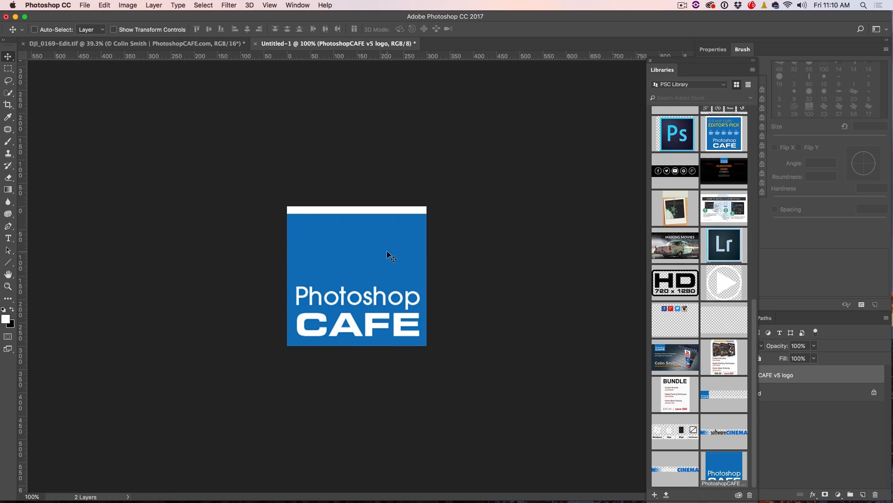
pyautogui.moveTo(611, 355)
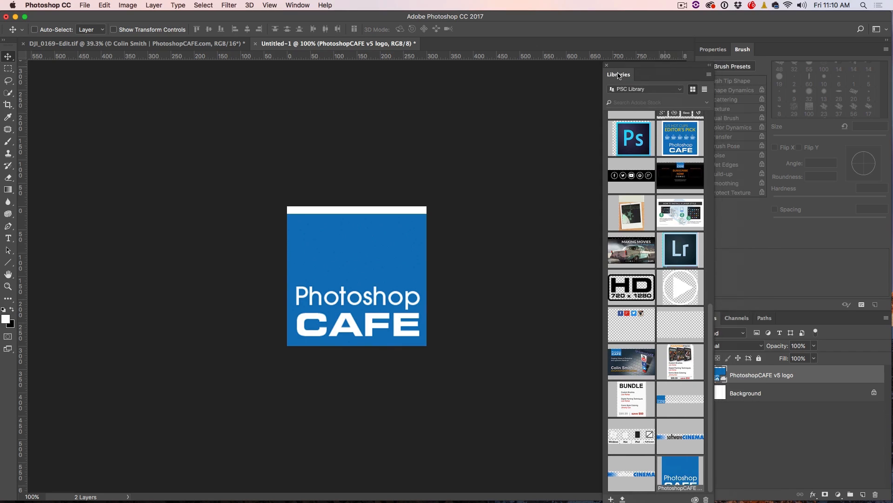
# Step: Trim the canvas by top-left pixel color on all sides, removing the white strip
pyautogui.click(104, 5)
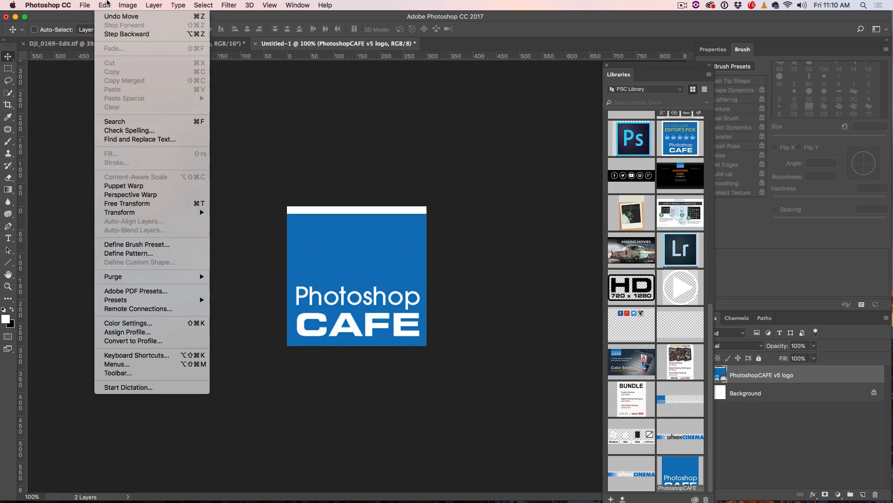
pyautogui.click(127, 5)
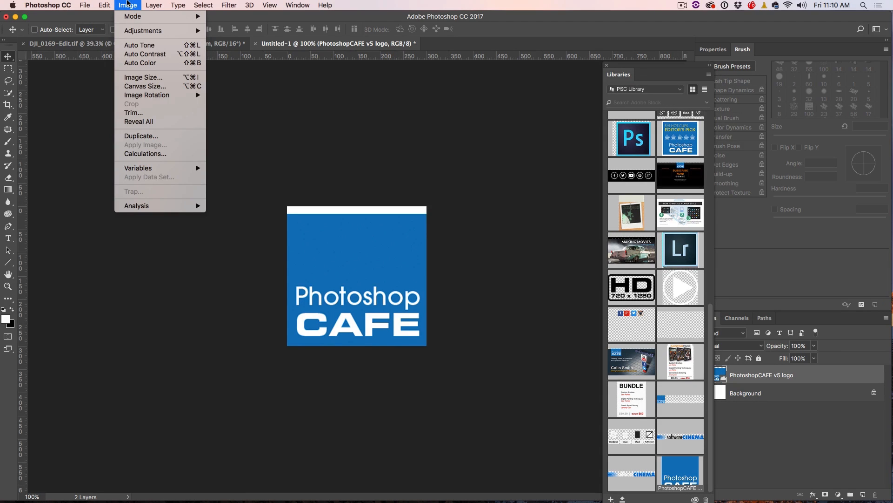
pyautogui.click(134, 112)
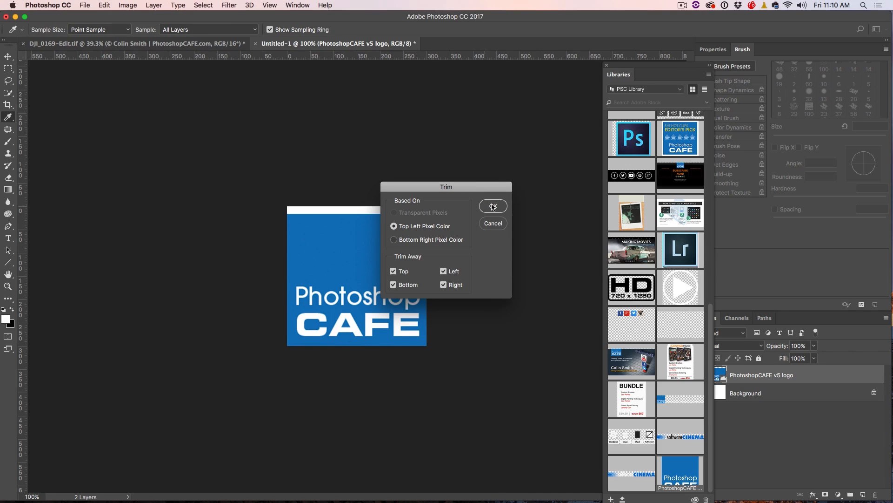
pyautogui.click(493, 205)
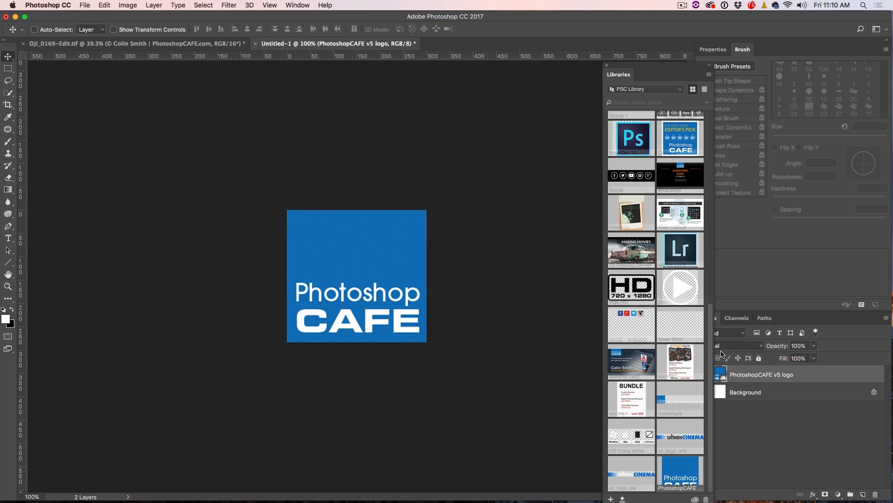
# Step: Rasterize the logo layer and darken its blue background to navy, black input near 101
pyautogui.rightClick(764, 374)
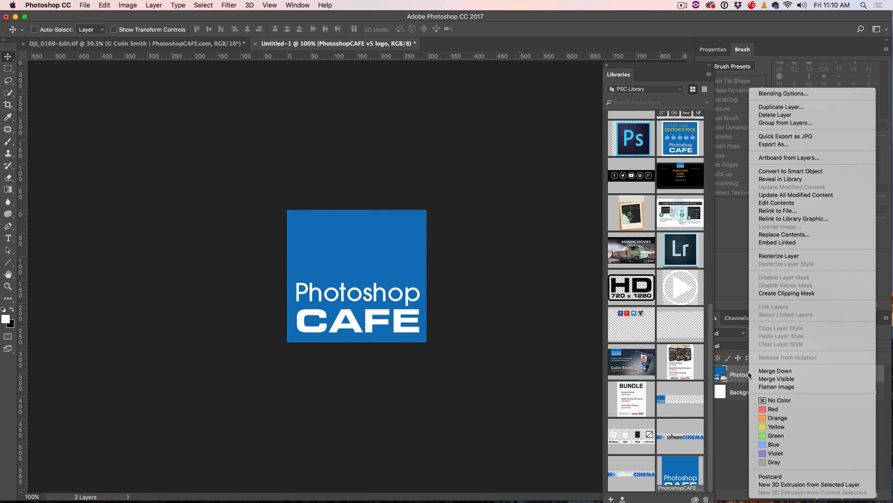
pyautogui.click(778, 256)
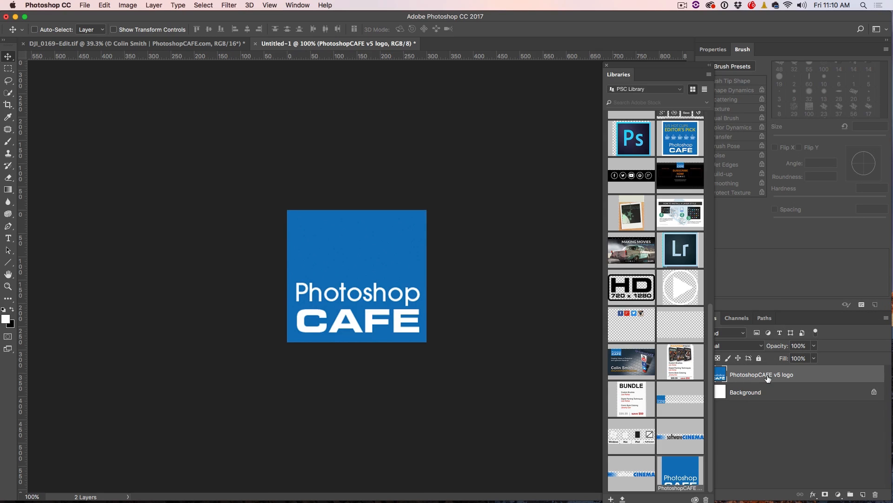
pyautogui.click(35, 29)
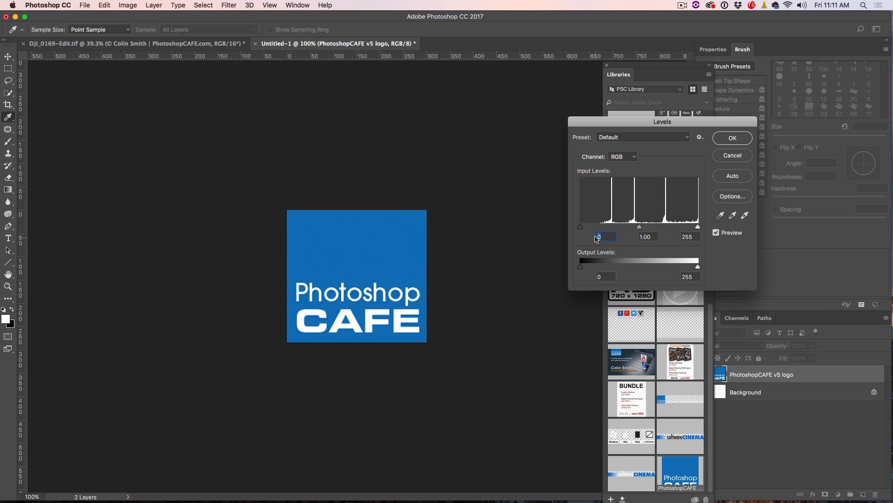
pyautogui.moveTo(581, 226); pyautogui.dragTo(615, 226)
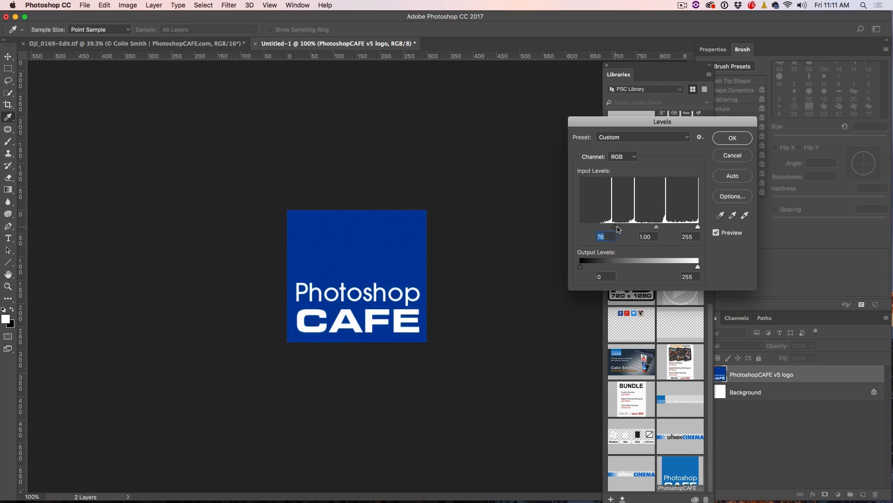
pyautogui.moveTo(612, 226); pyautogui.dragTo(623, 226)
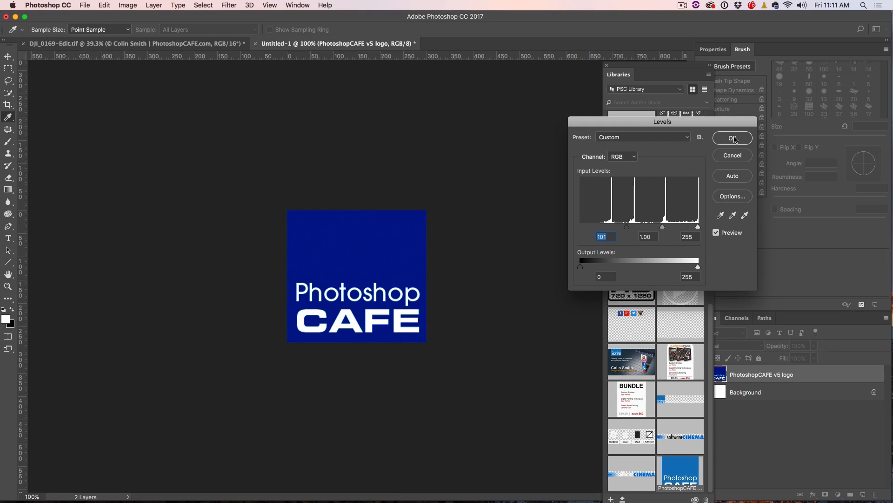
pyautogui.click(732, 138)
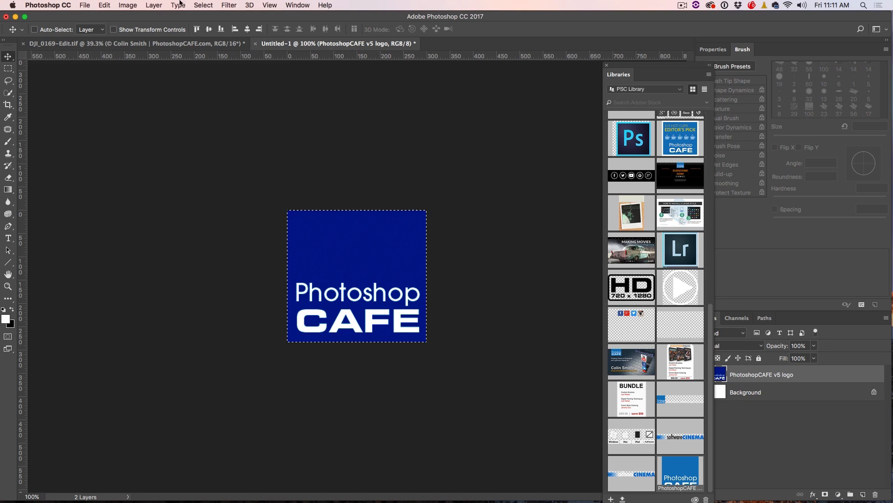
# Step: Define the selected navy logo as a 300-pixel brush preset
pyautogui.click(104, 5)
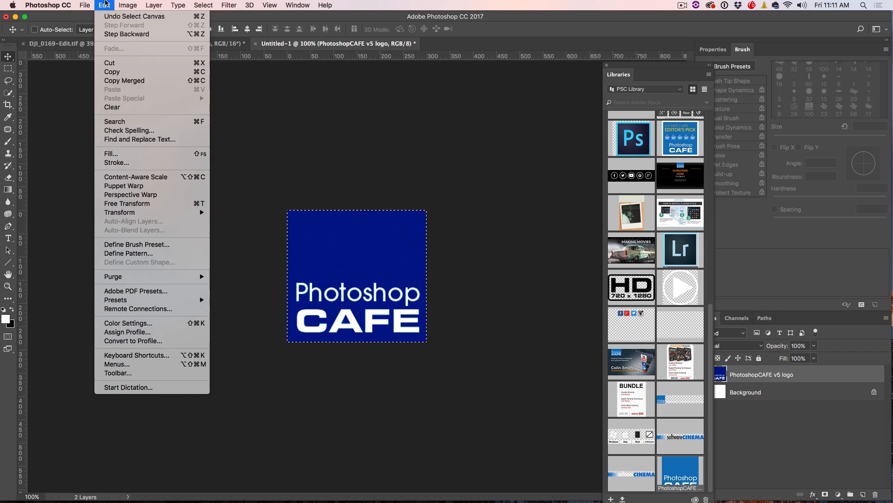
pyautogui.click(136, 243)
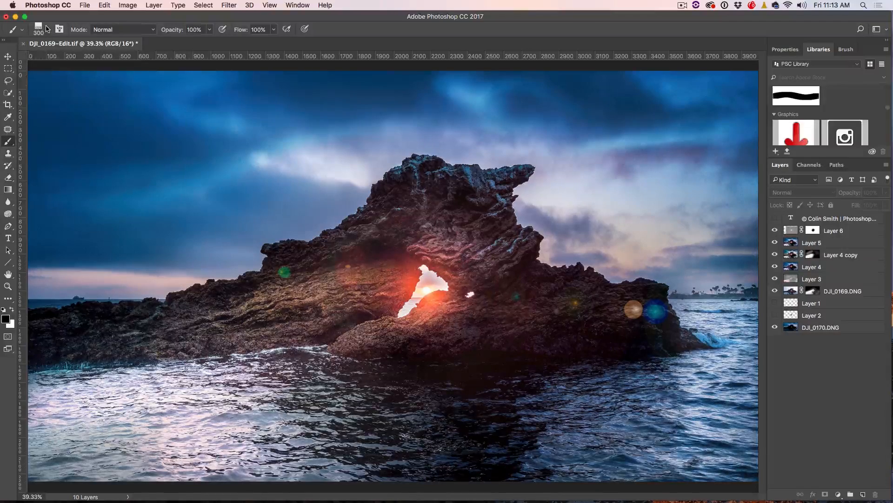
# Step: Stamp the logo brush in white at lower right, then adjust brush size in brush settings
pyautogui.click(50, 29)
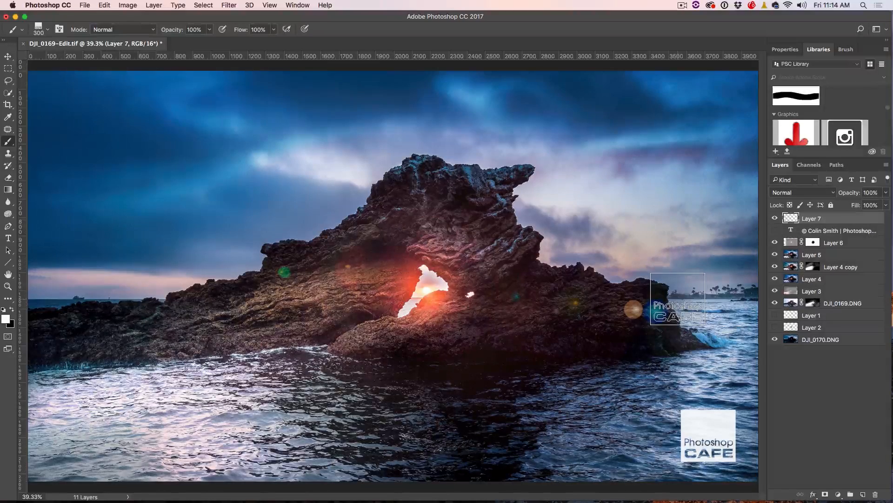
pyautogui.click(47, 29)
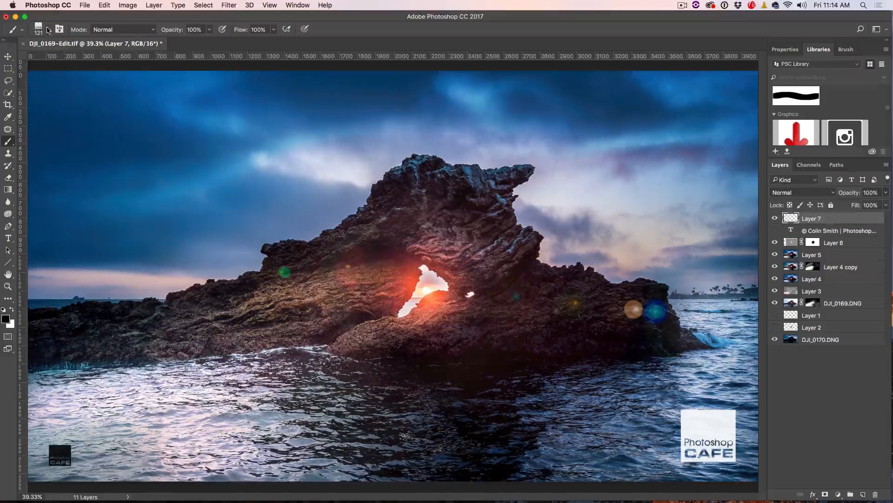
pyautogui.click(48, 29)
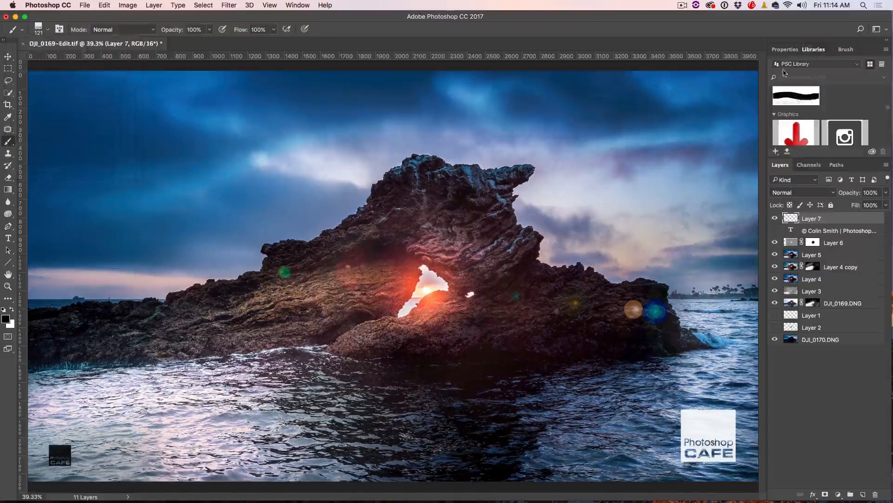
pyautogui.click(847, 49)
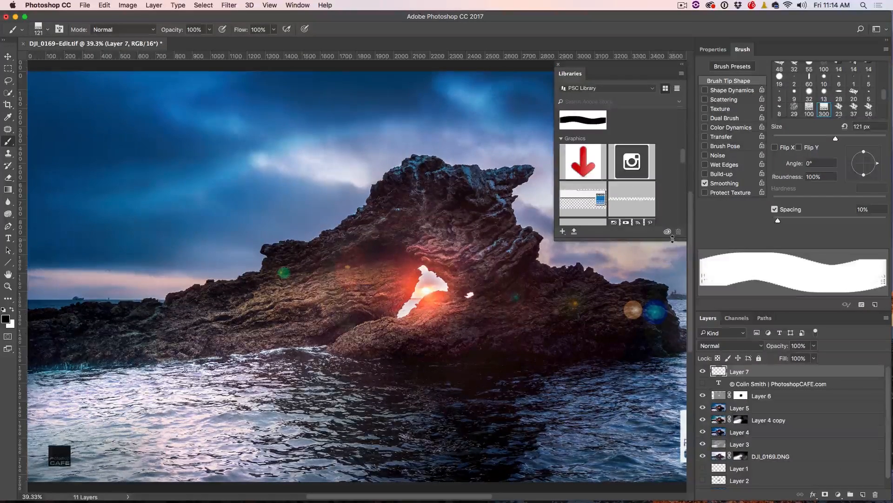